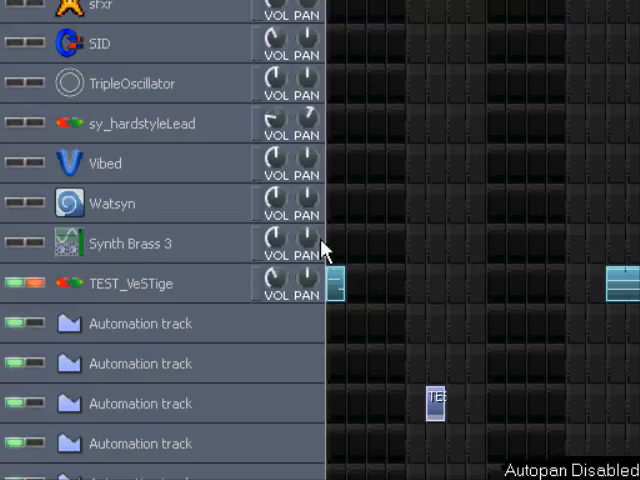
mouse_move(330, 310)
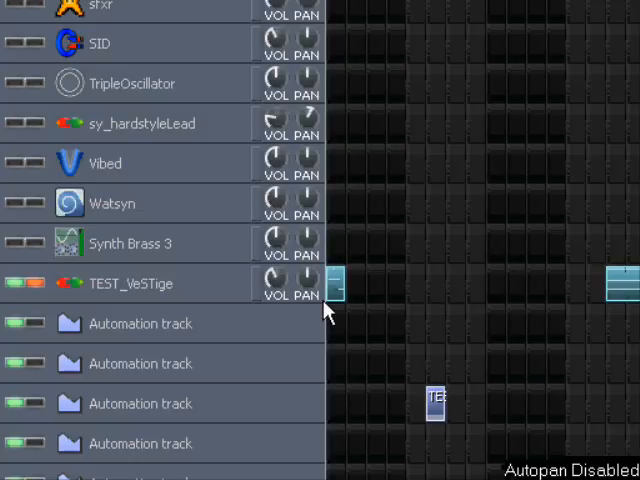
mouse_move(343, 345)
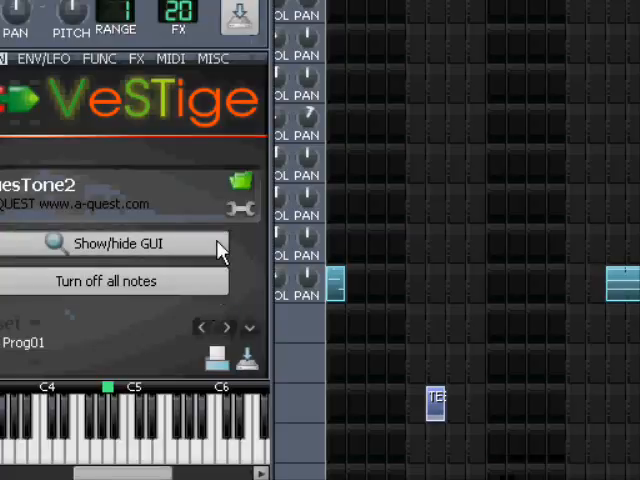
mouse_move(150, 255)
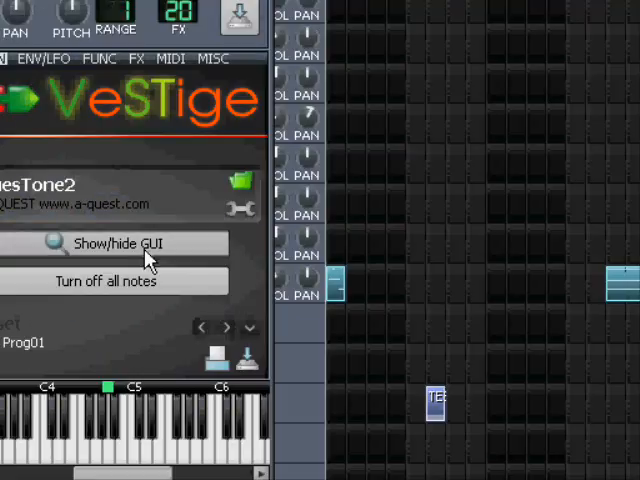
Show the AquesTone2 plugin's own editor from the TEST_VeSTige instrument window.
left_click(116, 243)
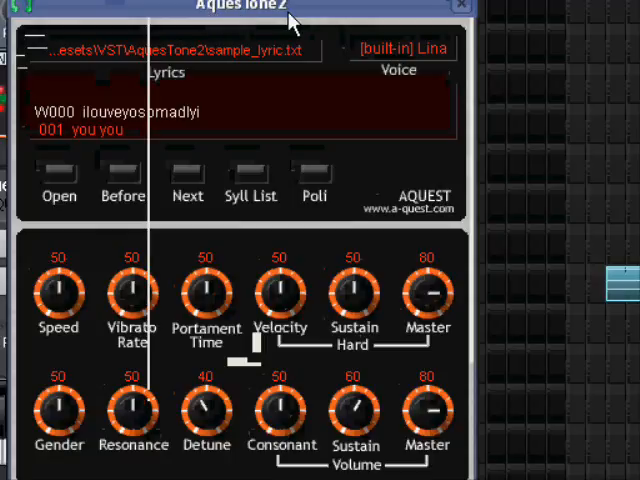
mouse_move(315, 18)
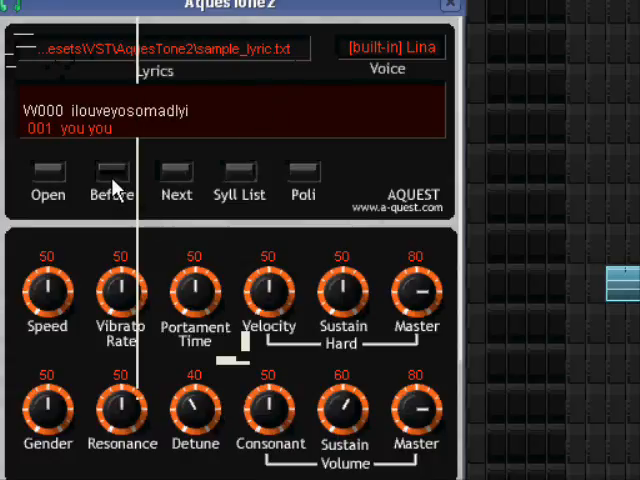
Step back one lyric line, then forward to line 005 'mamemimu memomamo'.
left_click(176, 180)
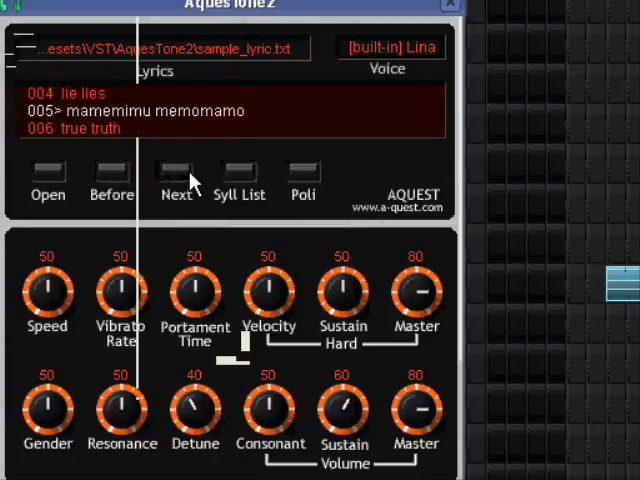
left_click(175, 180)
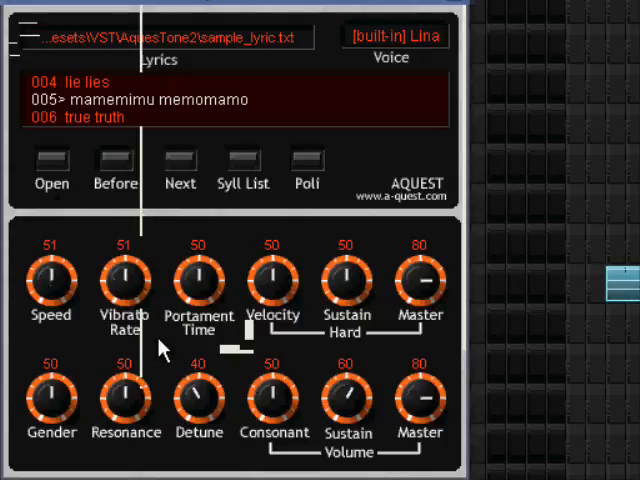
mouse_move(207, 357)
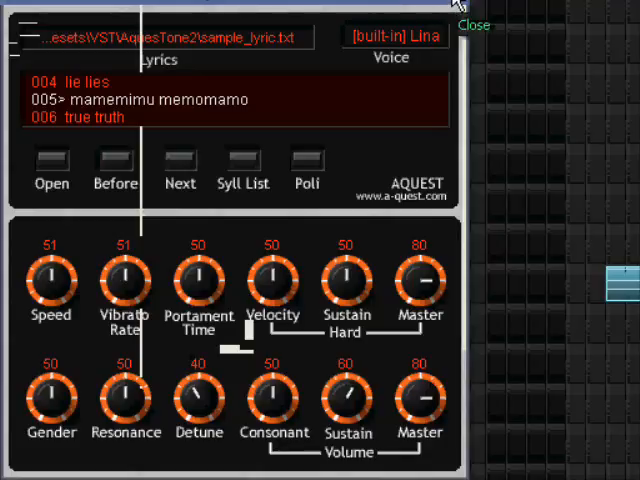
Close the AquesTone2 plugin interface.
left_click(470, 25)
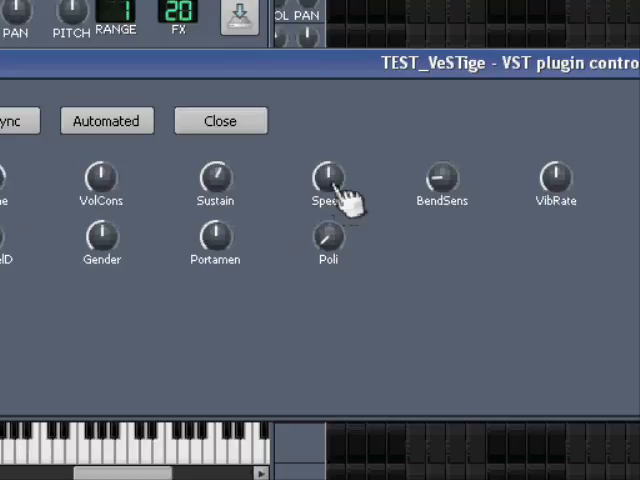
mouse_move(213, 98)
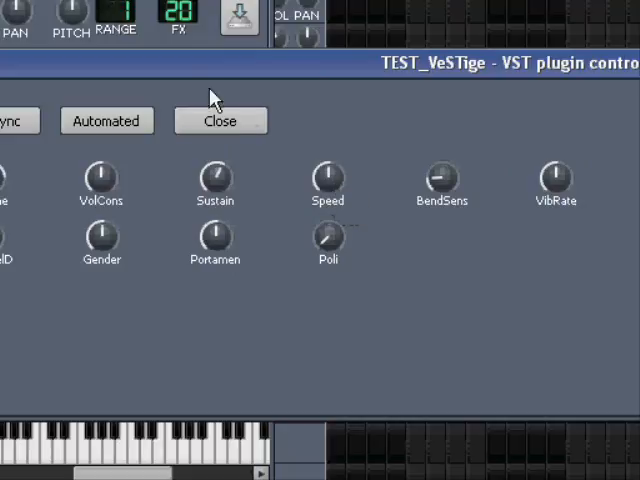
mouse_move(140, 72)
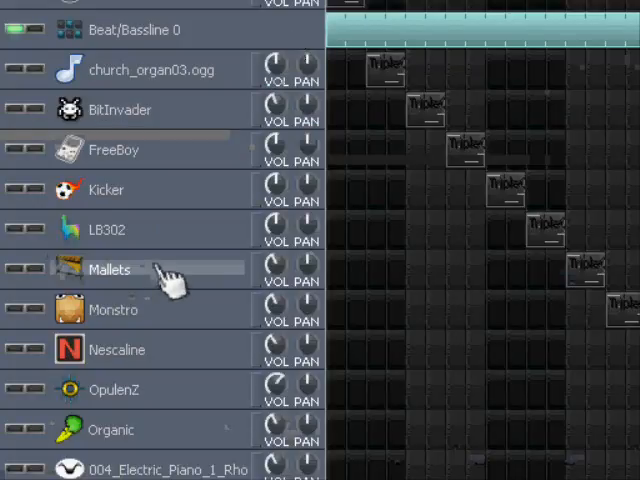
Scroll the Song Editor track list down to the TEST_VeSTige track.
scroll("down", 3)
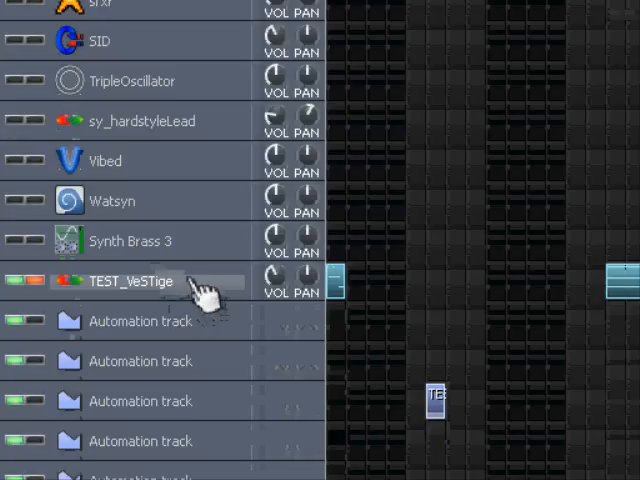
mouse_move(200, 295)
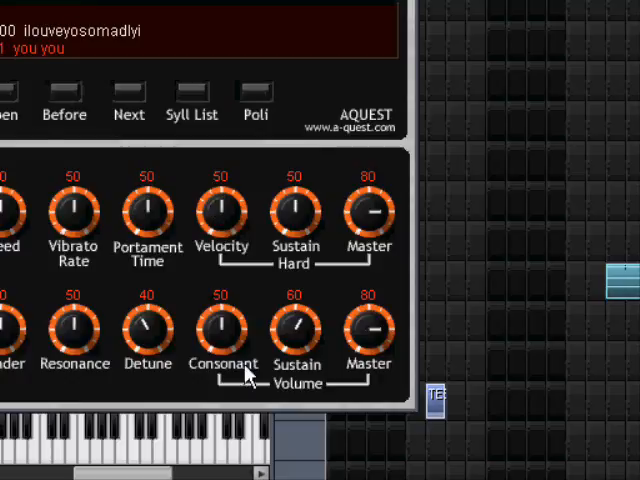
mouse_move(12, 220)
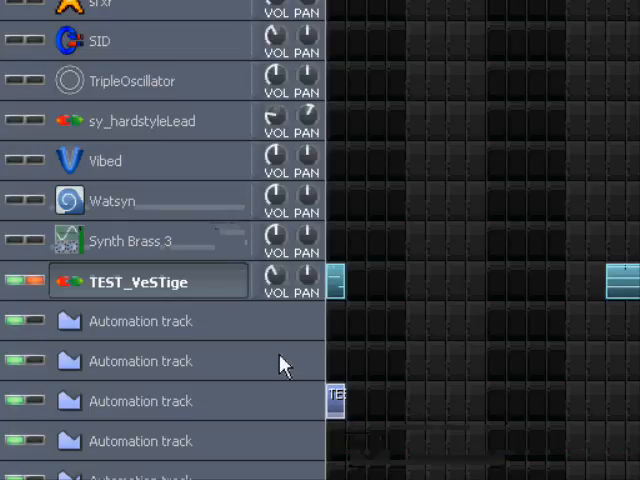
mouse_move(125, 250)
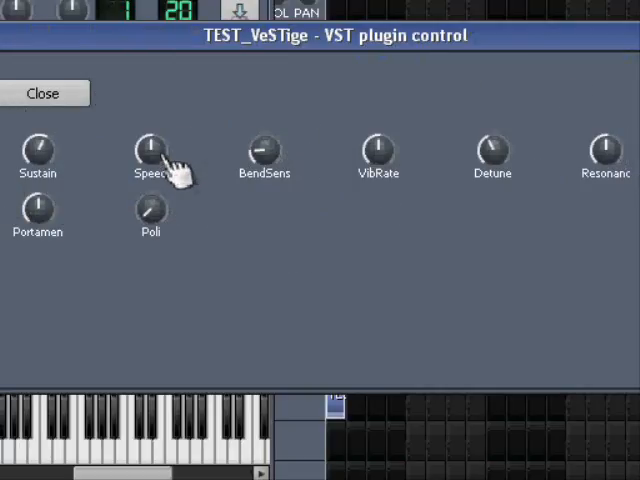
mouse_move(247, 197)
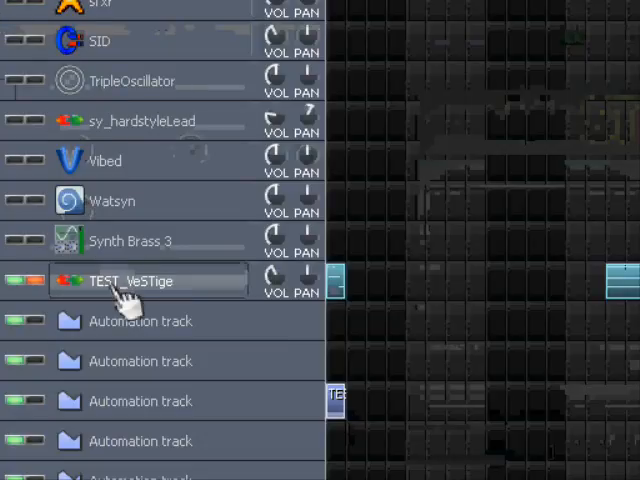
Open the TEST_VeSTige instrument's settings from its Song Editor track.
double_click(130, 280)
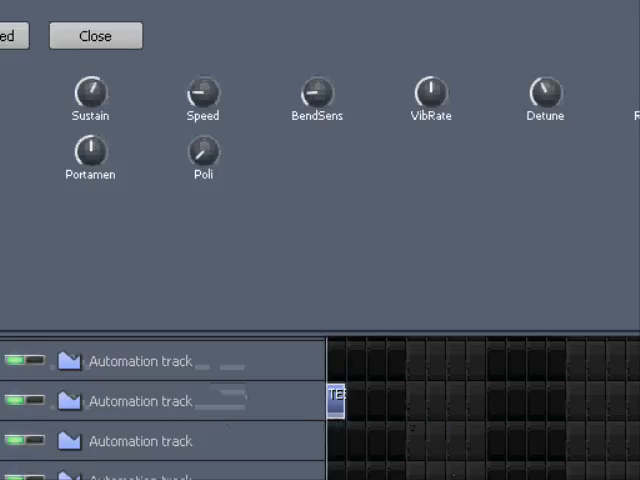
Close the parameter panel and raise AquesTone2's Consonant volume from 50 to 78.
left_click(95, 35)
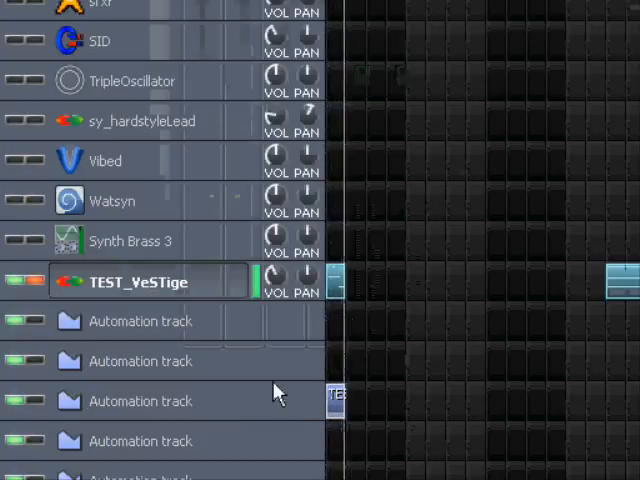
mouse_move(250, 320)
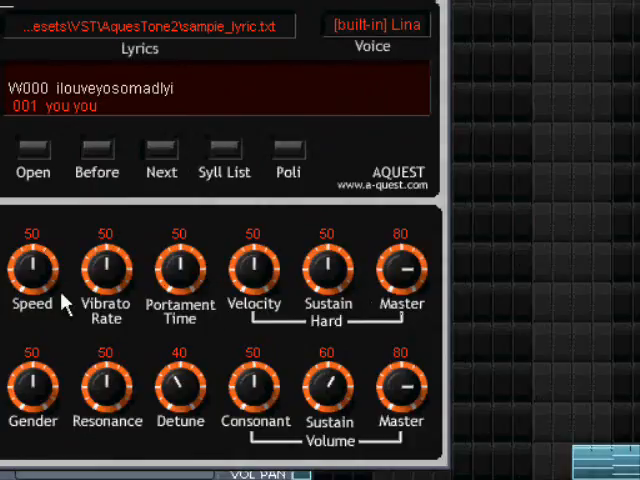
mouse_move(393, 410)
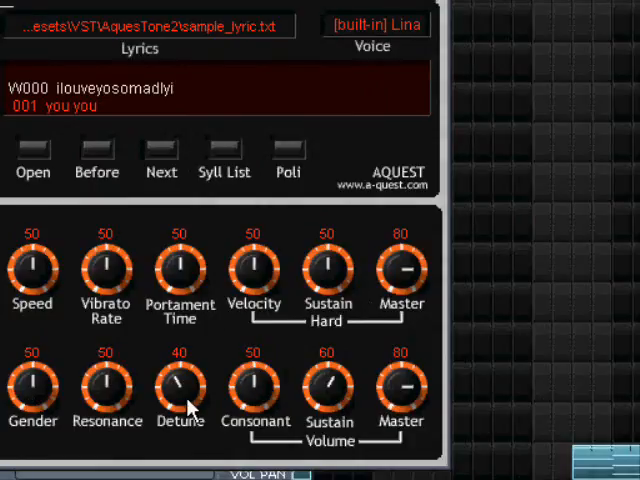
left_click_drag(255, 385, 255, 360)
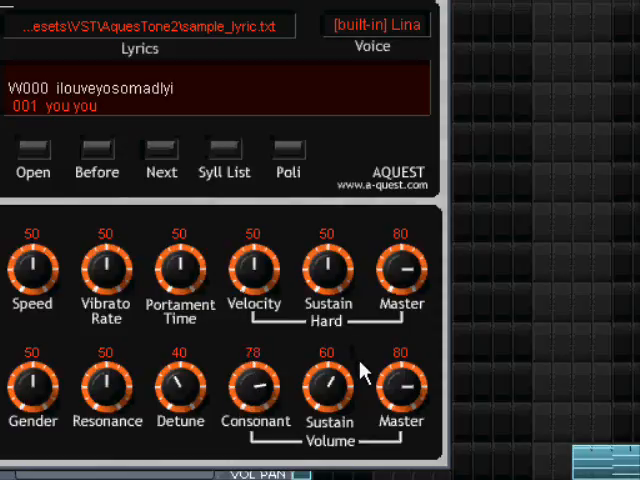
mouse_move(362, 372)
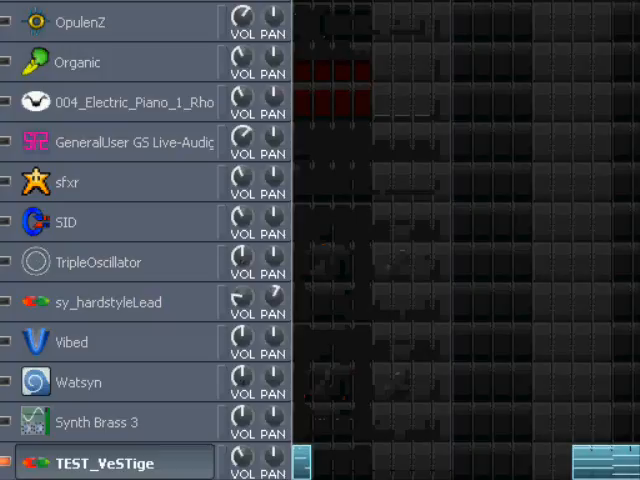
mouse_move(520, 430)
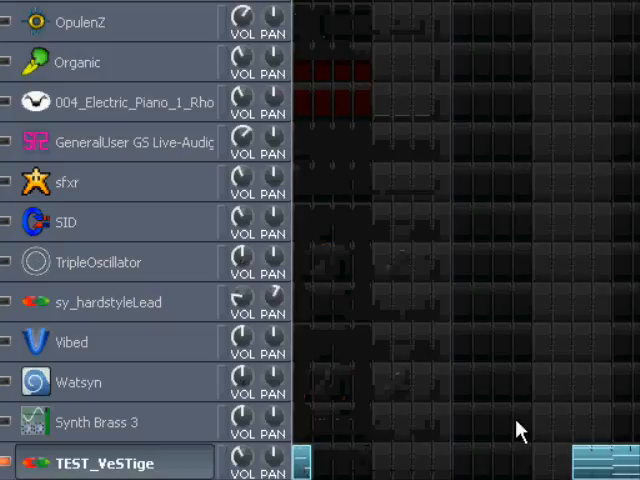
mouse_move(502, 459)
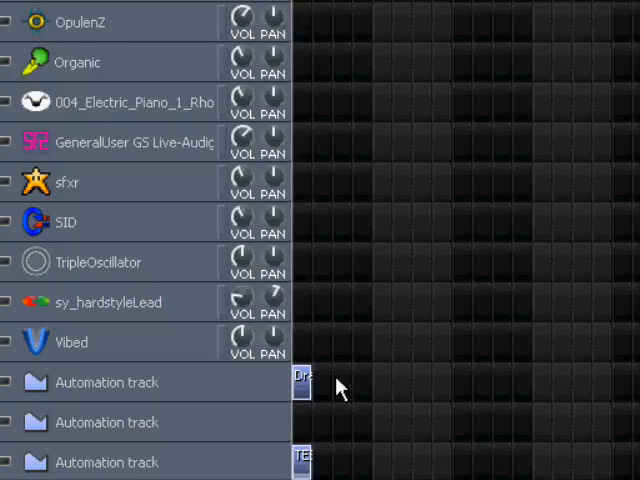
mouse_move(370, 470)
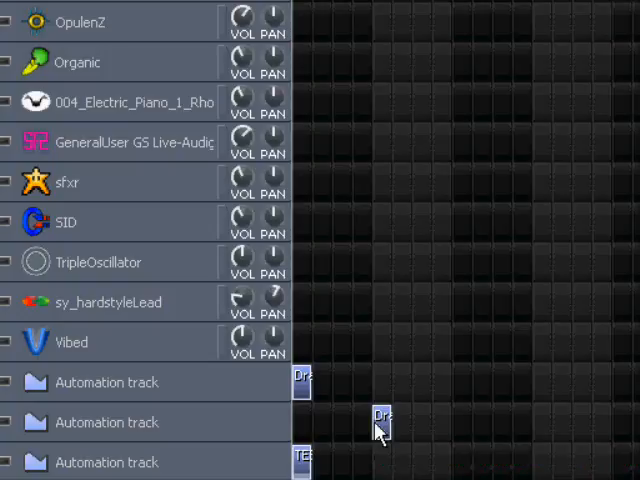
mouse_move(383, 432)
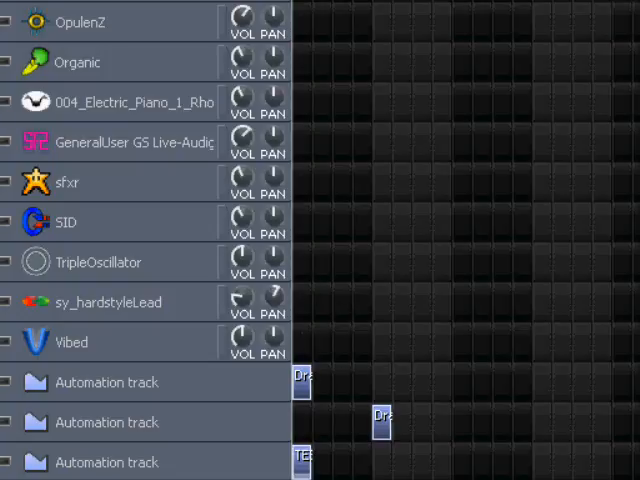
mouse_move(332, 365)
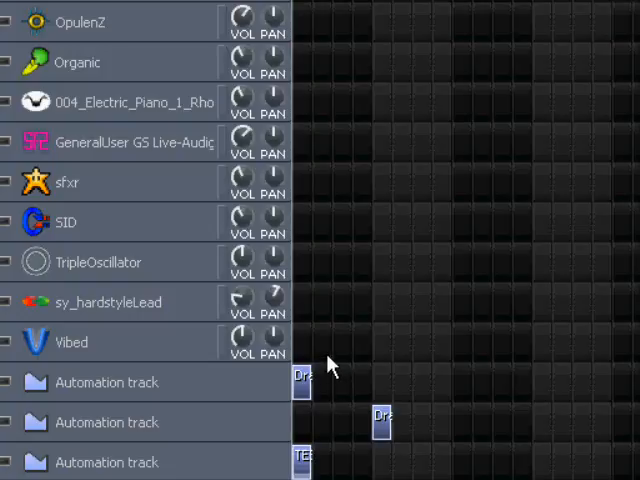
mouse_move(333, 365)
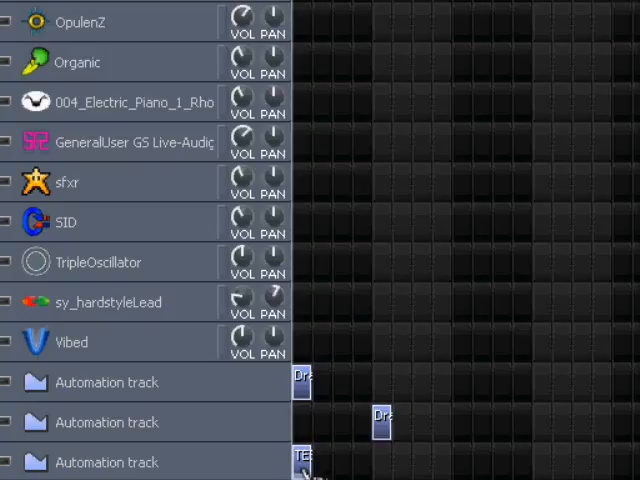
mouse_move(300, 295)
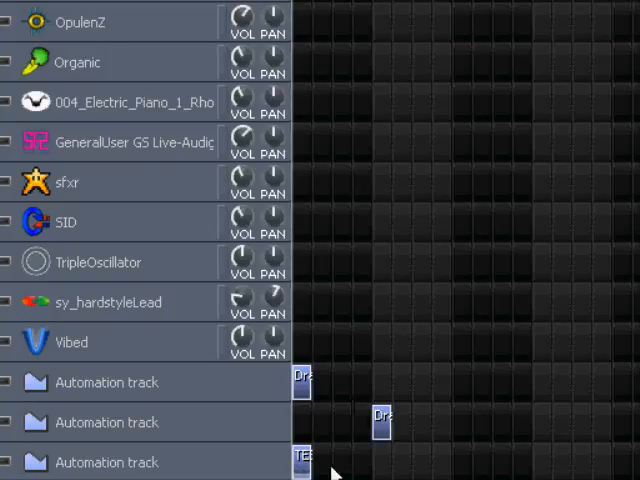
mouse_move(307, 368)
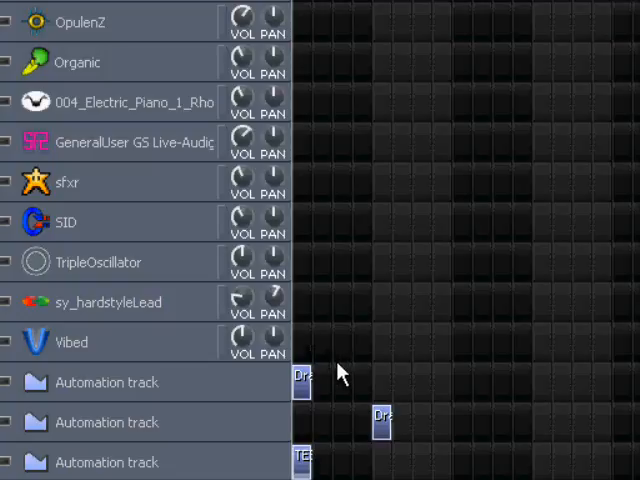
mouse_move(345, 372)
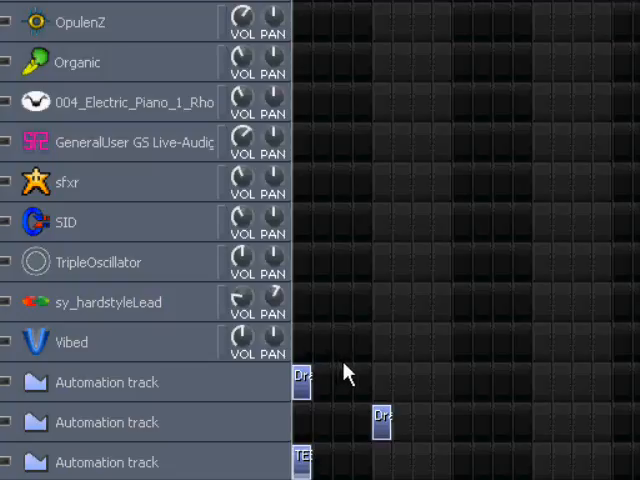